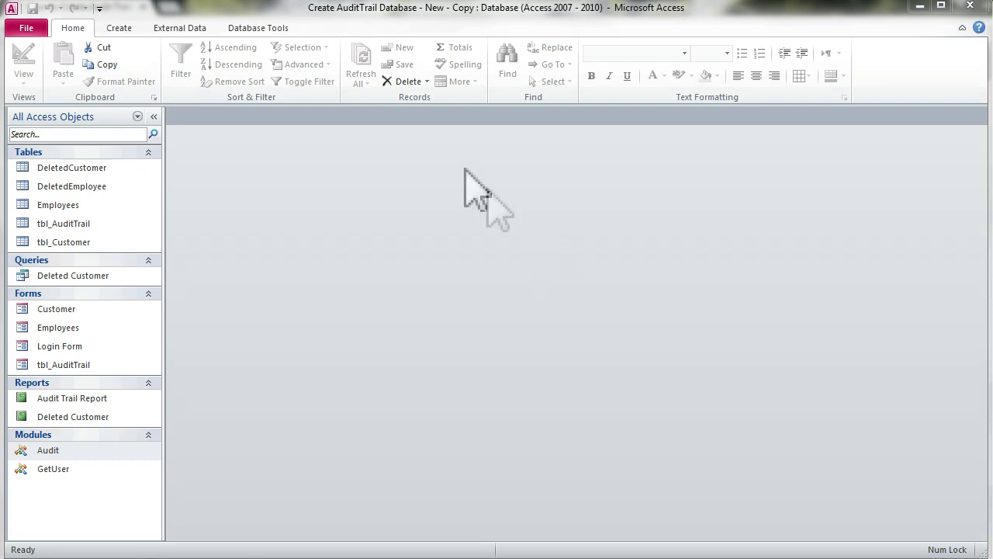
{"action": "mouse_move", "coordinate": [485, 198]}
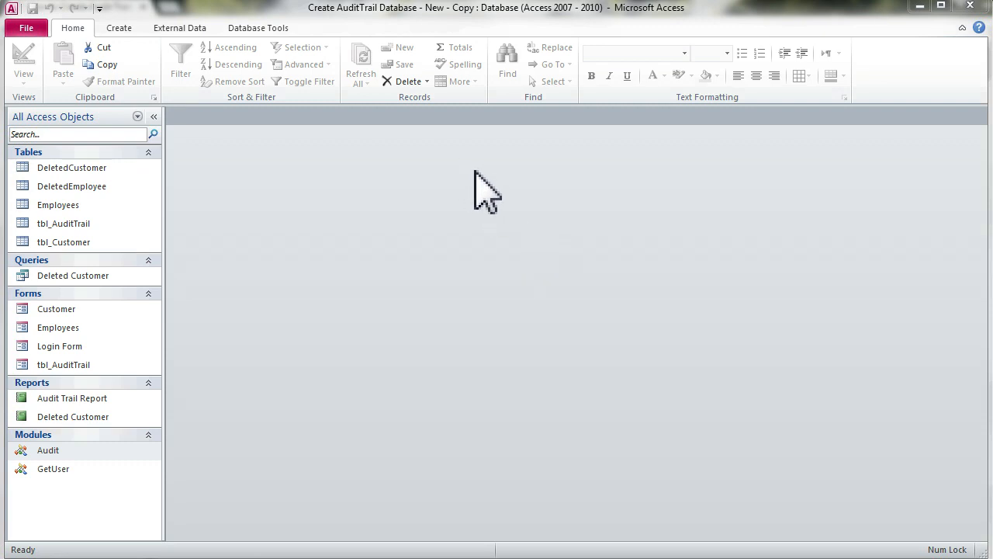
{"action": "mouse_move", "coordinate": [508, 194]}
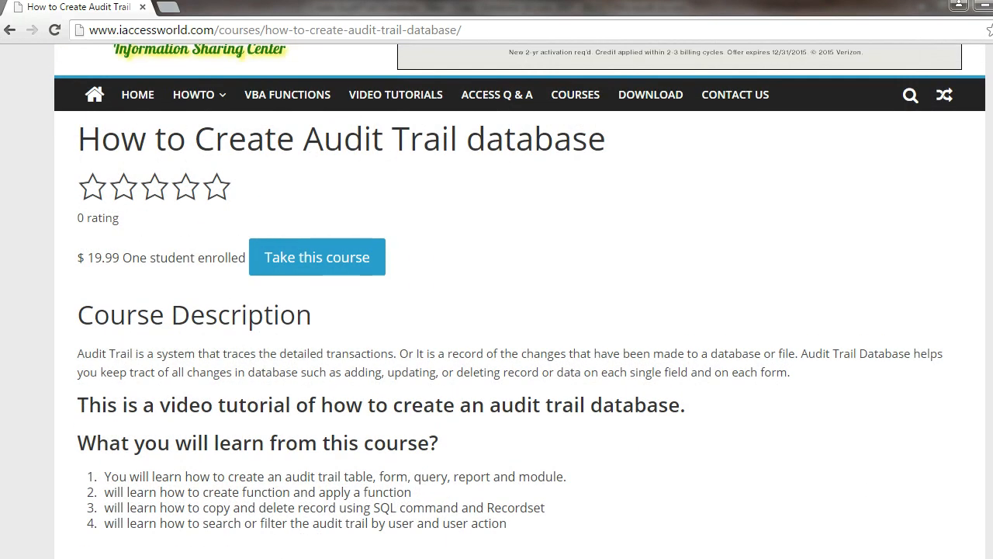
Scroll the audit trail course page down to the ten-lesson curriculum and the MS Access Audit Trail download
{"action": "scroll", "scroll_direction": "down", "scroll_amount": 3}
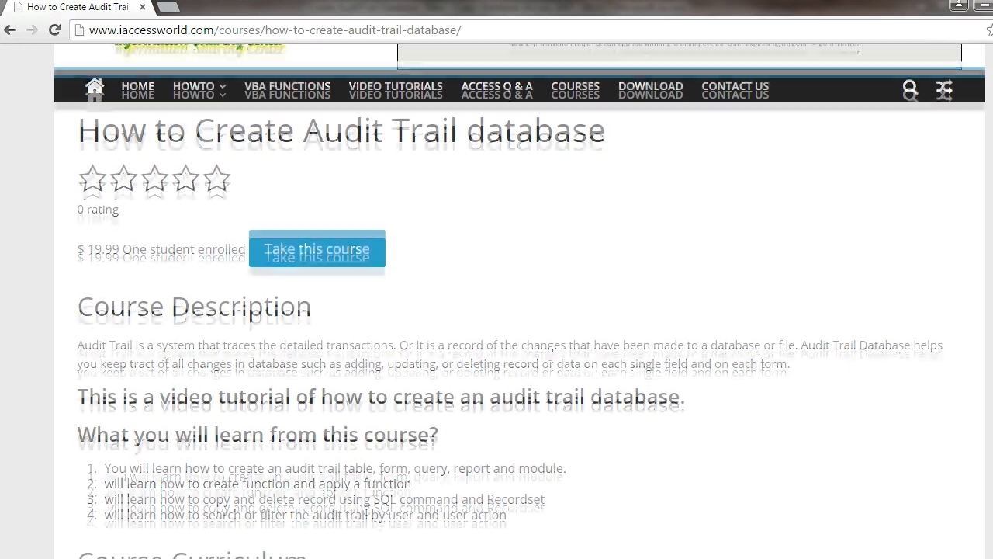
{"action": "scroll", "scroll_direction": "down", "scroll_amount": 3}
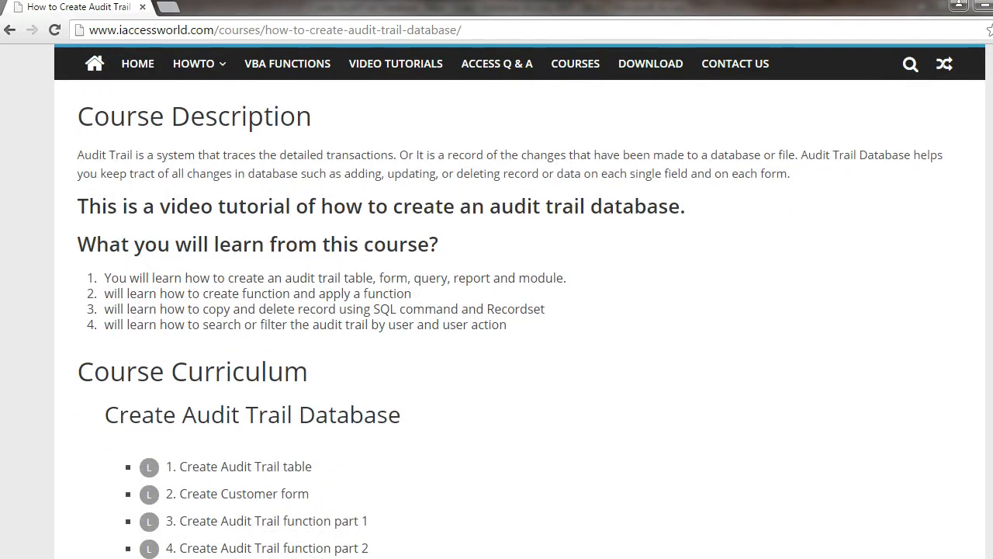
{"action": "scroll", "scroll_direction": "down", "scroll_amount": 3}
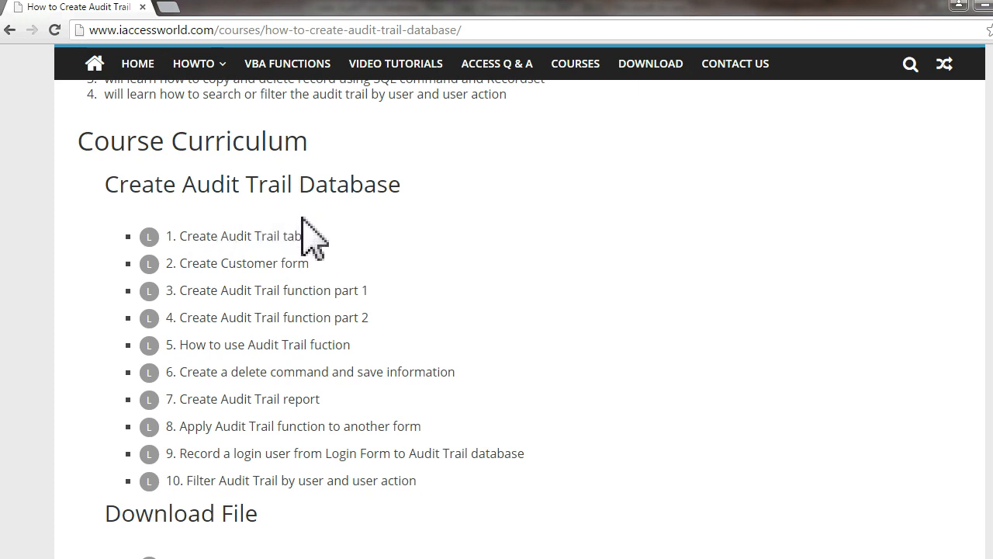
{"action": "mouse_move", "coordinate": [341, 326]}
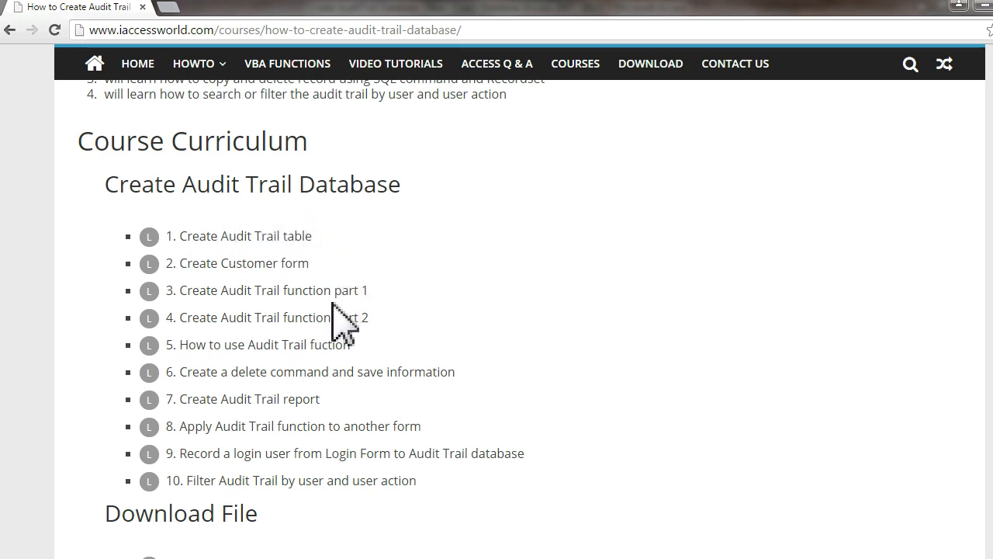
{"action": "mouse_move", "coordinate": [253, 268]}
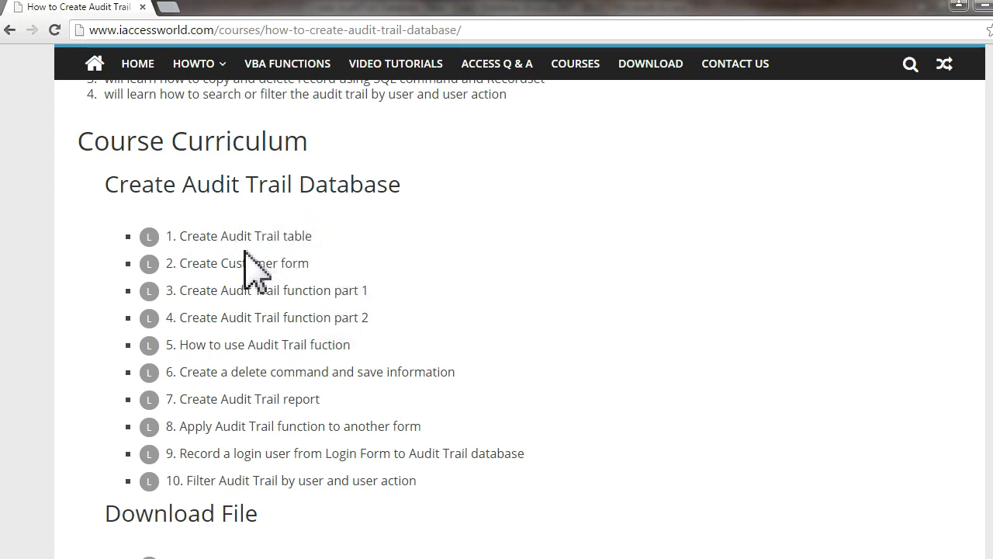
{"action": "mouse_move", "coordinate": [287, 298]}
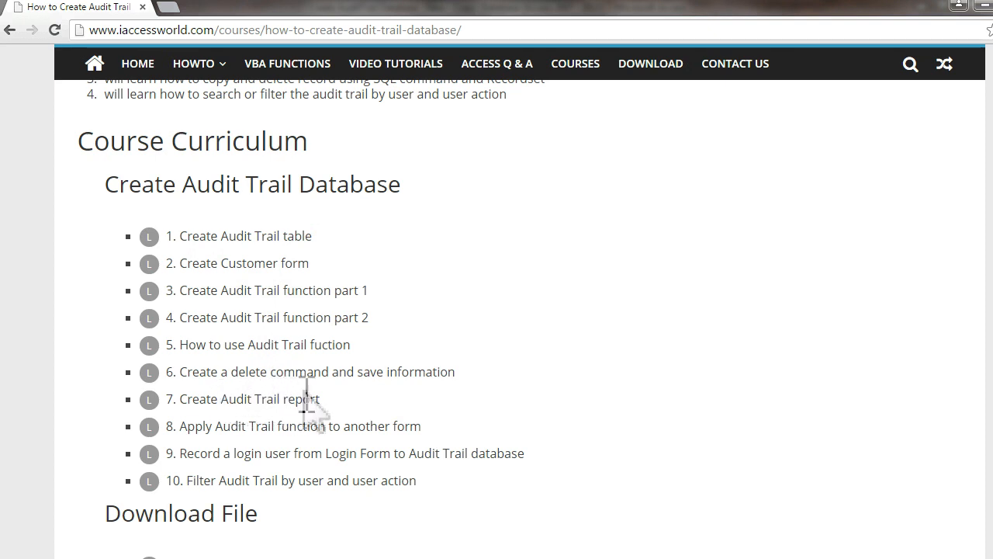
{"action": "mouse_move", "coordinate": [287, 431]}
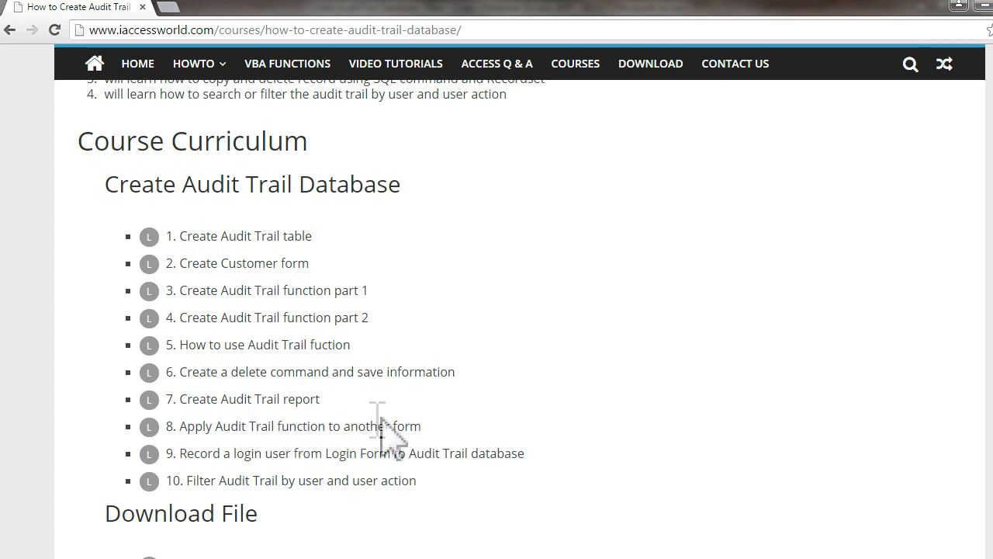
{"action": "mouse_move", "coordinate": [404, 434]}
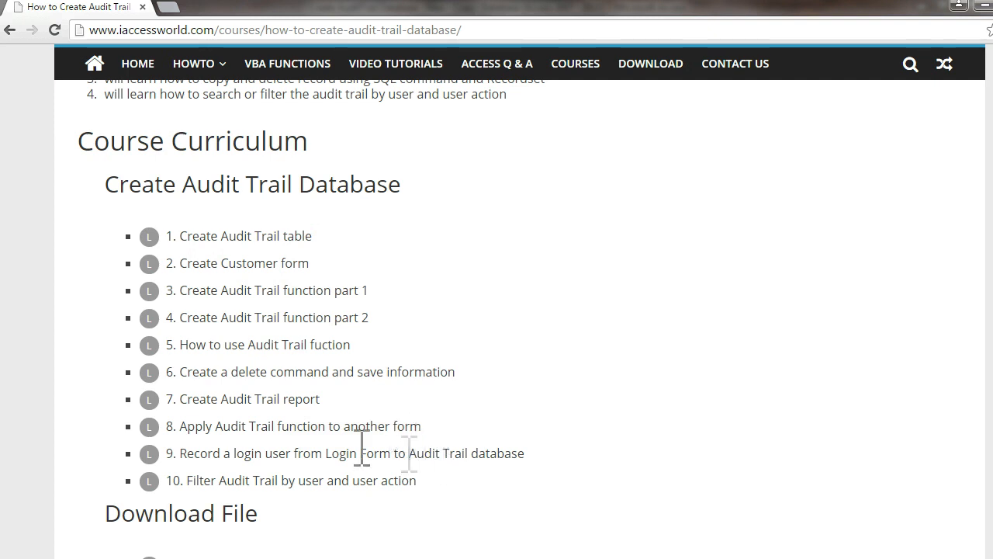
{"action": "mouse_move", "coordinate": [472, 462]}
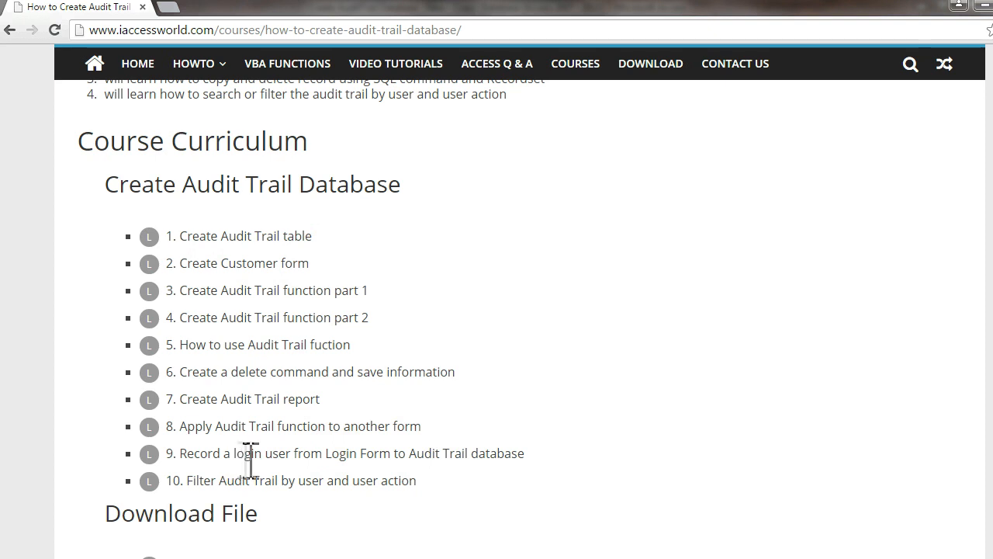
{"action": "mouse_move", "coordinate": [318, 489]}
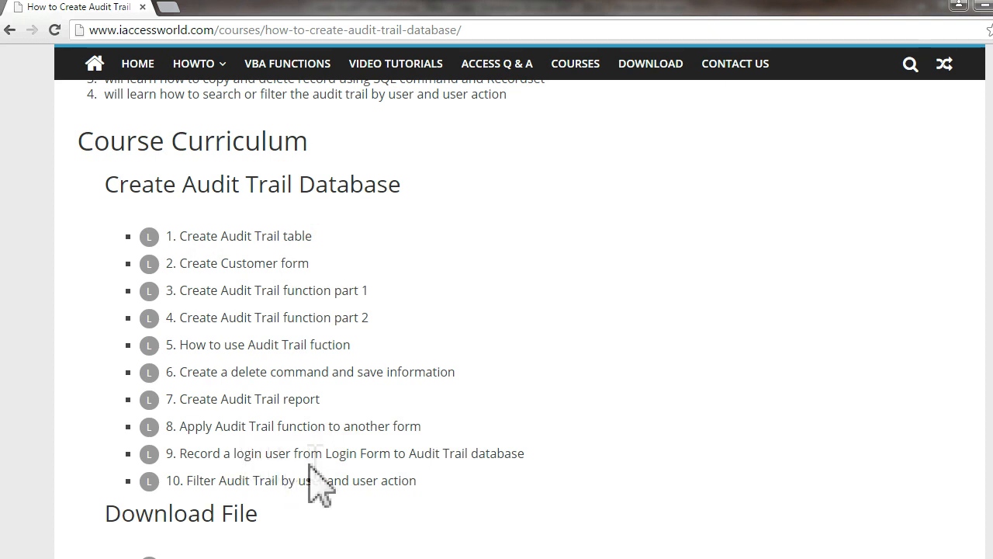
{"action": "mouse_move", "coordinate": [446, 504]}
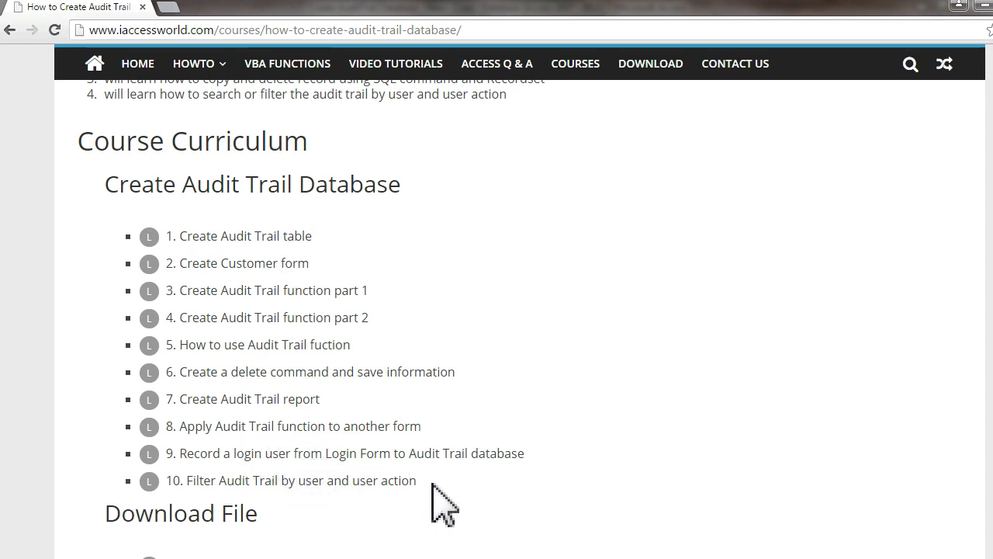
{"action": "mouse_move", "coordinate": [434, 508]}
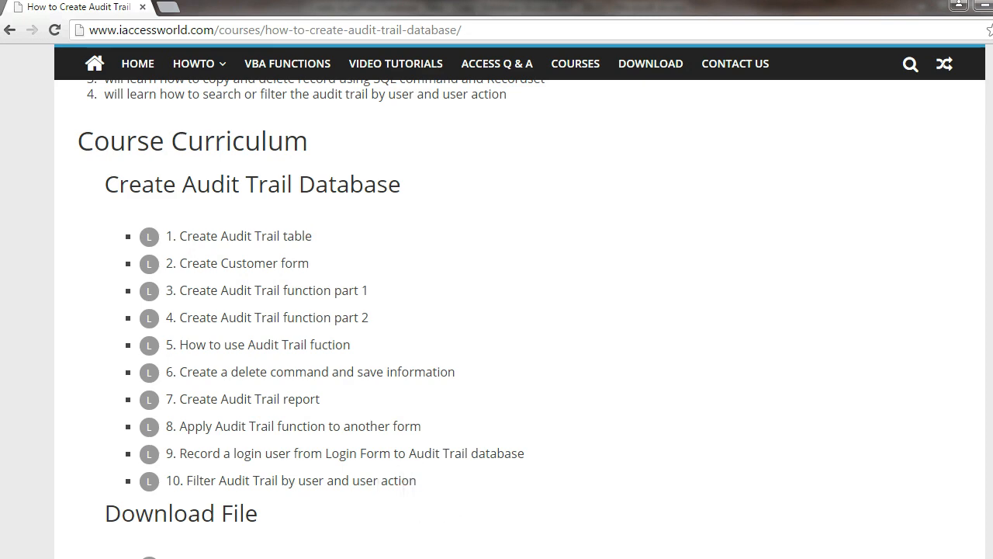
{"action": "scroll", "scroll_direction": "down", "scroll_amount": 3}
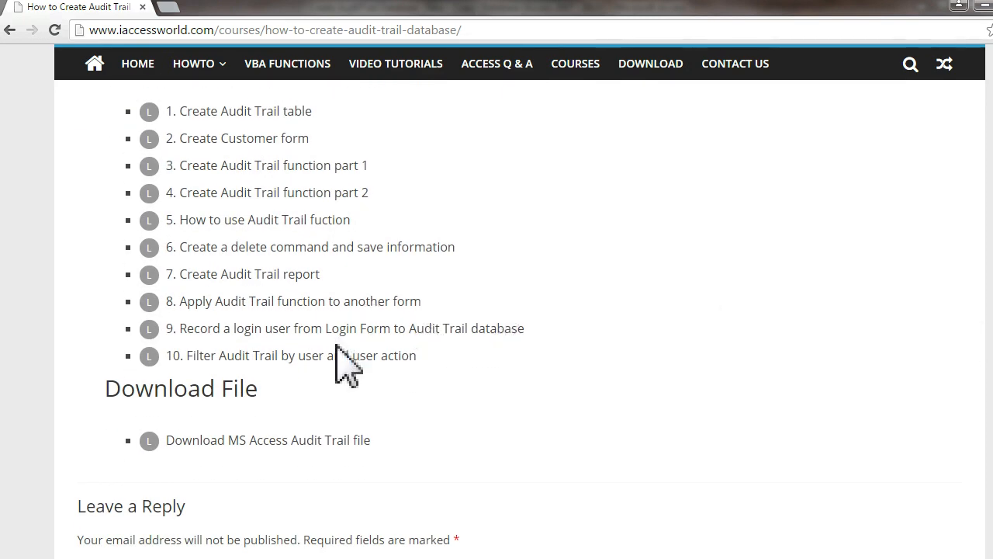
{"action": "mouse_move", "coordinate": [351, 365]}
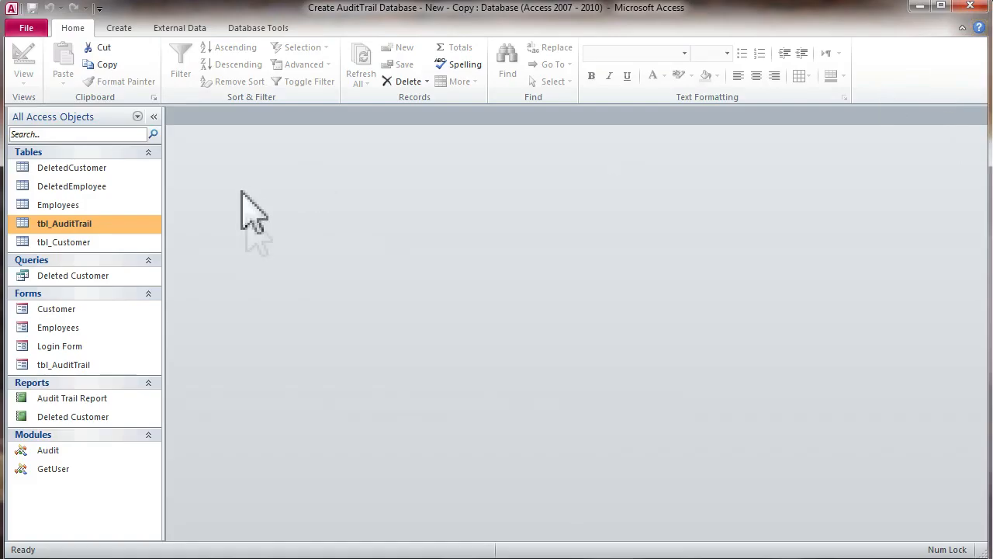
{"action": "mouse_move", "coordinate": [267, 248]}
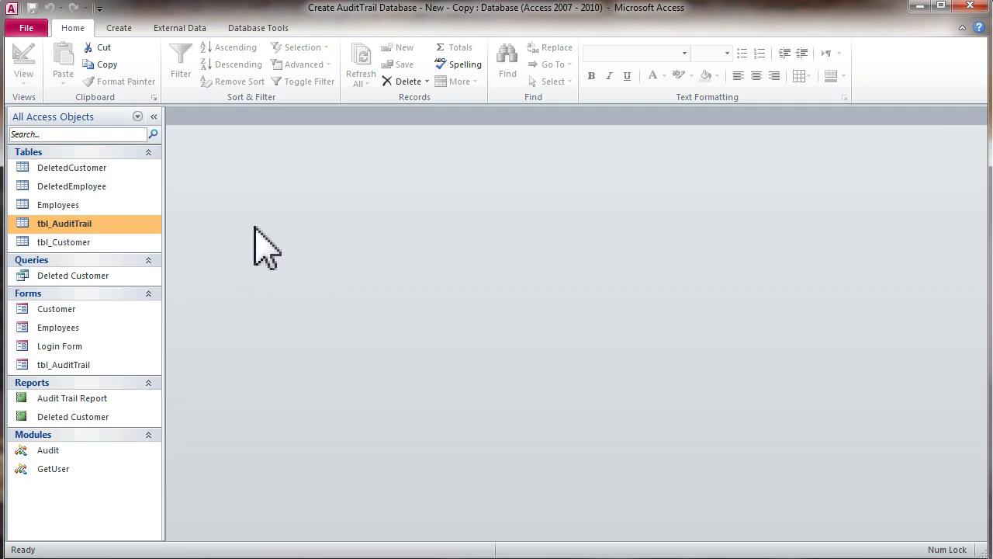
{"action": "mouse_move", "coordinate": [243, 244]}
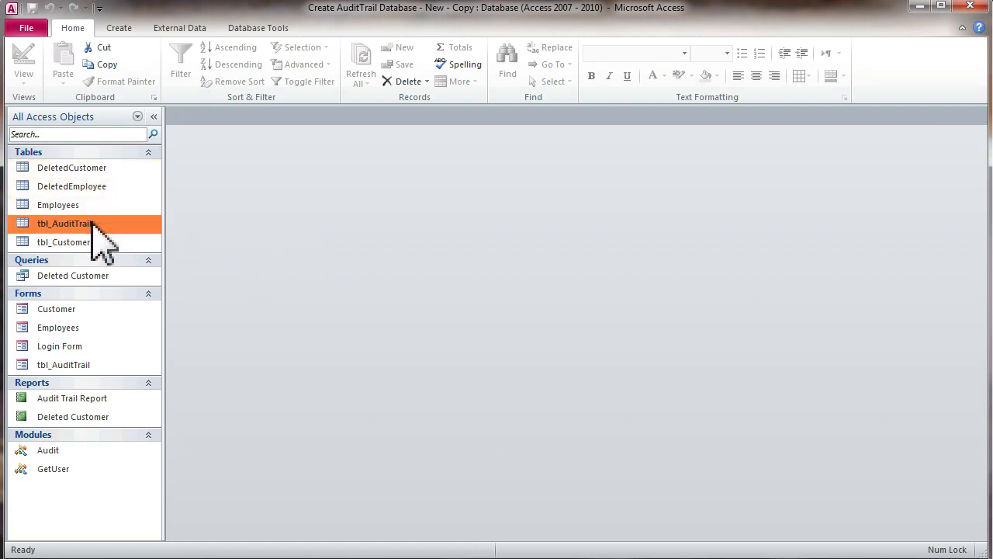
Open tbl_AuditTrail and inspect an edit entry's record ID, its LoginID change, and a customer Delete entry
{"action": "double_click", "coordinate": [64, 224]}
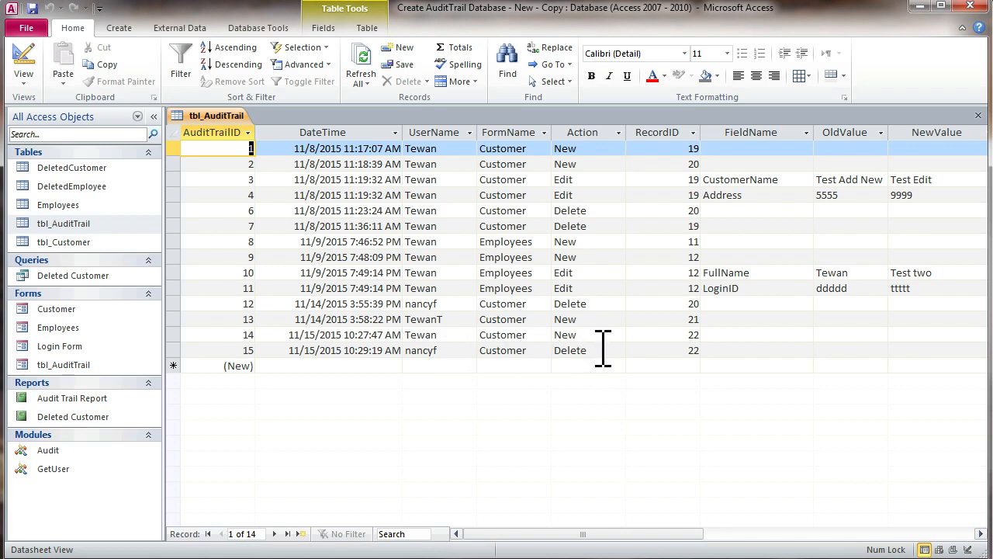
{"action": "mouse_move", "coordinate": [698, 351]}
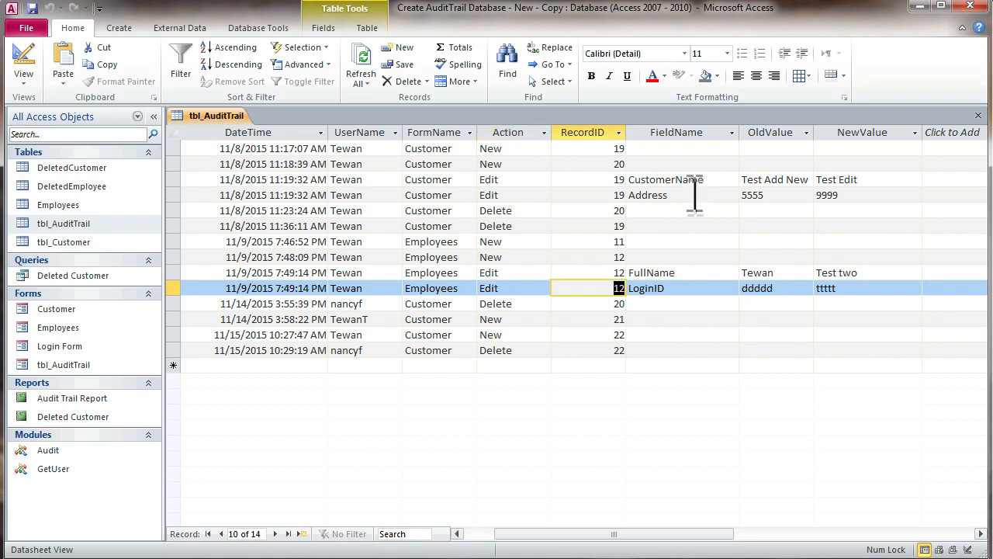
{"action": "double_click", "coordinate": [647, 288]}
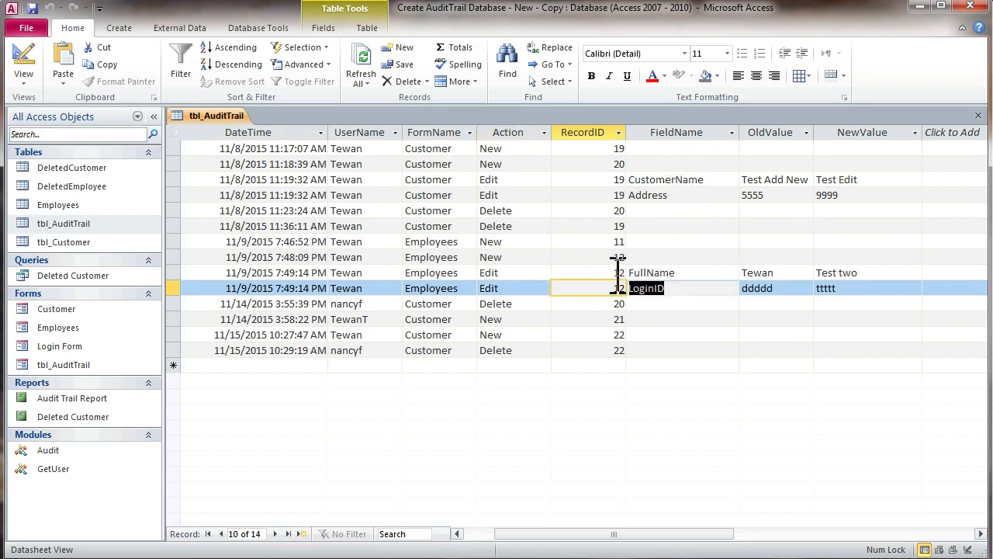
{"action": "left_click", "coordinate": [867, 288]}
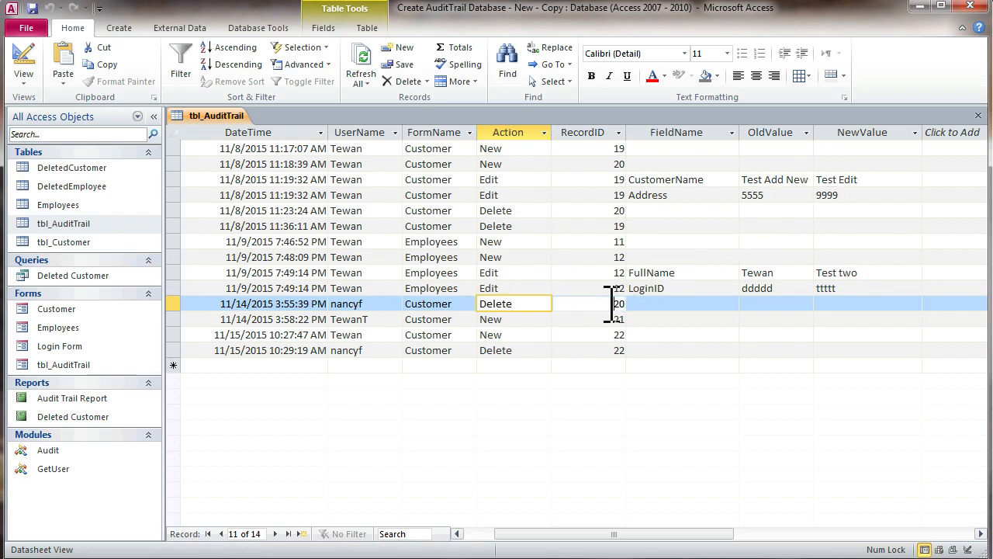
{"action": "left_click", "coordinate": [619, 304]}
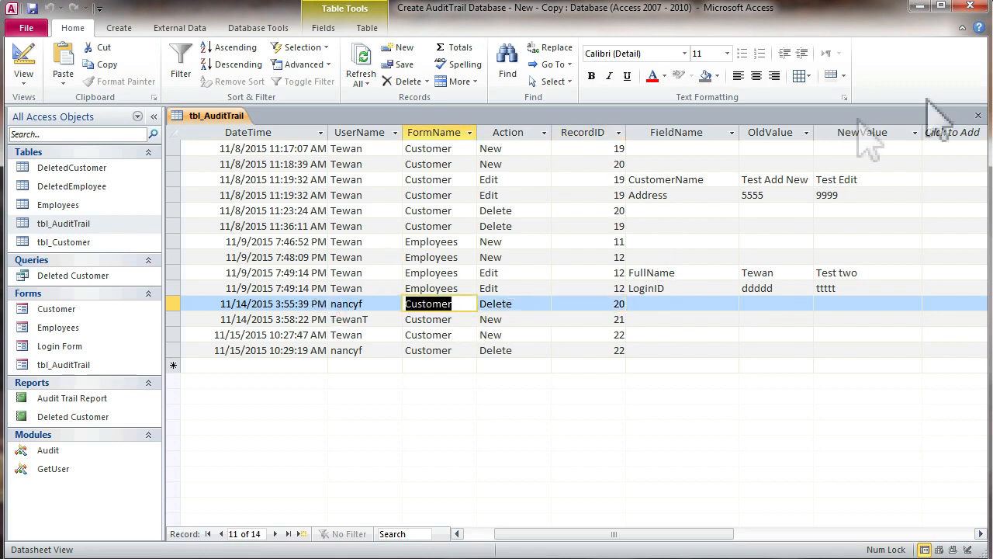
{"action": "mouse_move", "coordinate": [608, 311]}
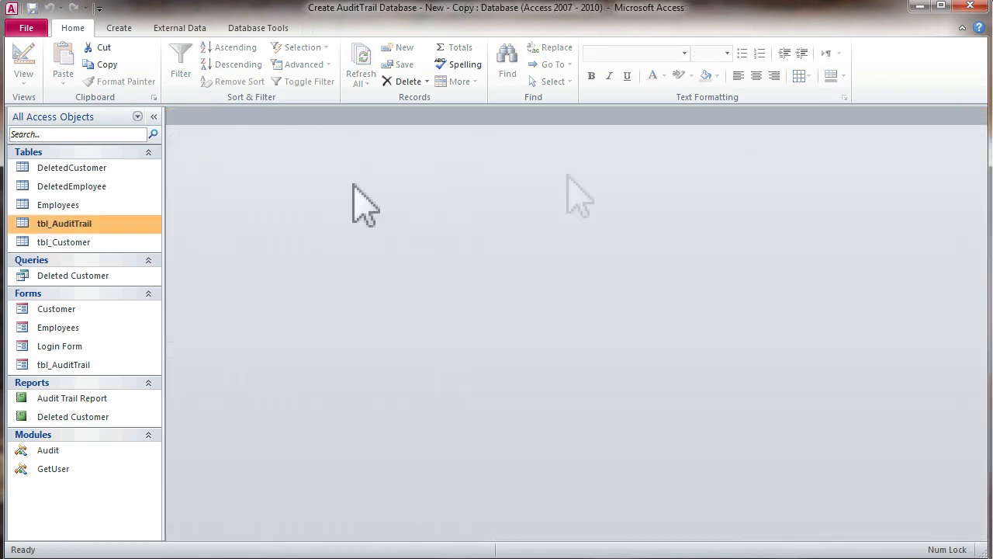
{"action": "double_click", "coordinate": [72, 168]}
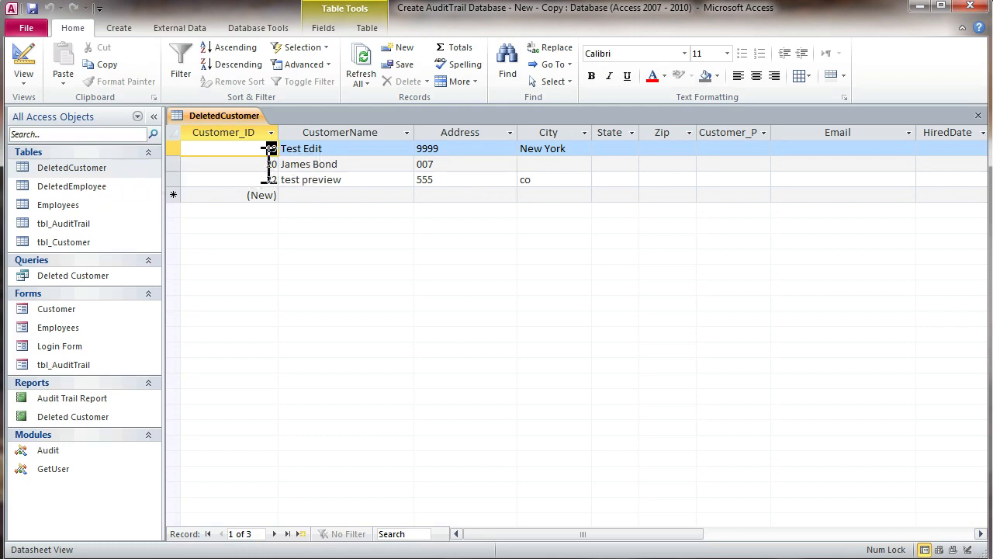
{"action": "left_click", "coordinate": [309, 163]}
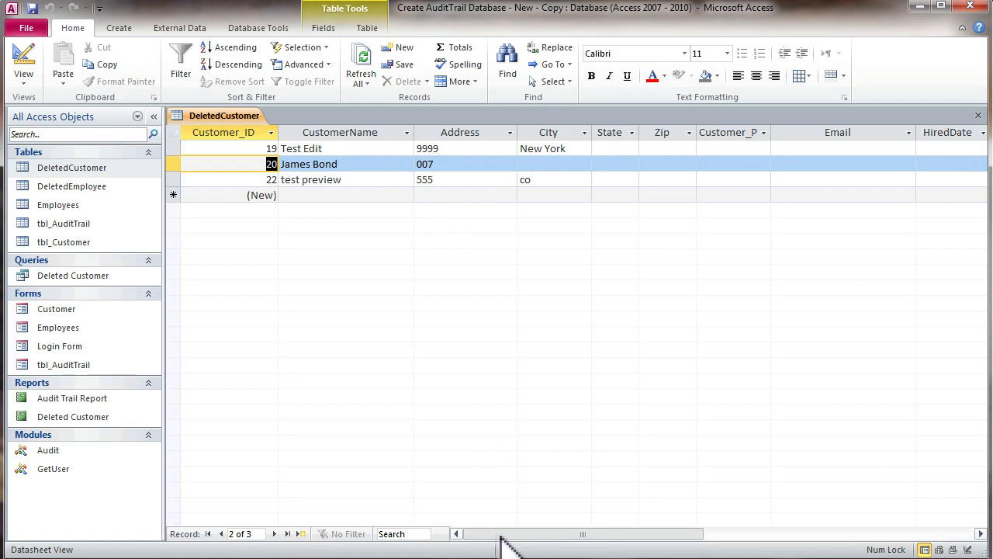
{"action": "scroll", "scroll_direction": "right", "scroll_amount": 3}
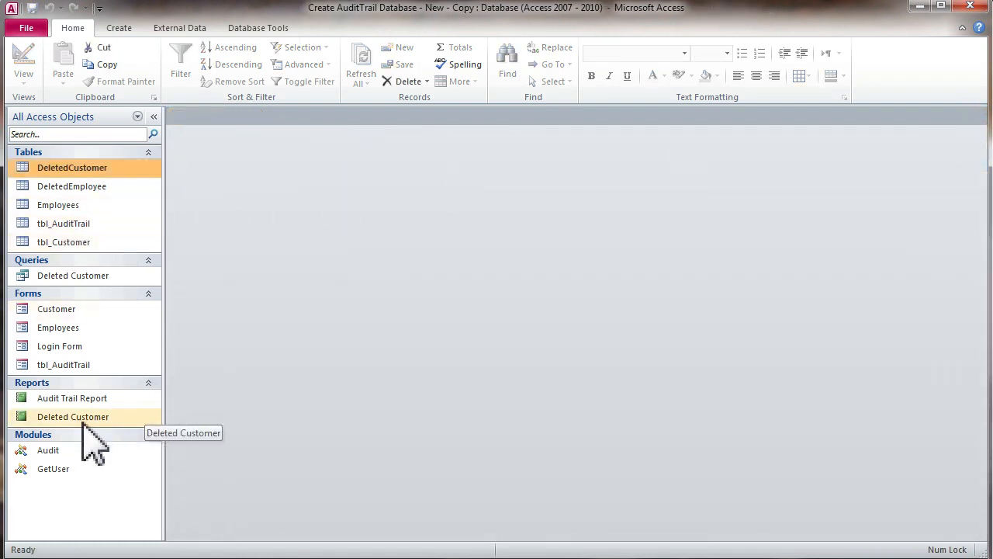
{"action": "double_click", "coordinate": [73, 417]}
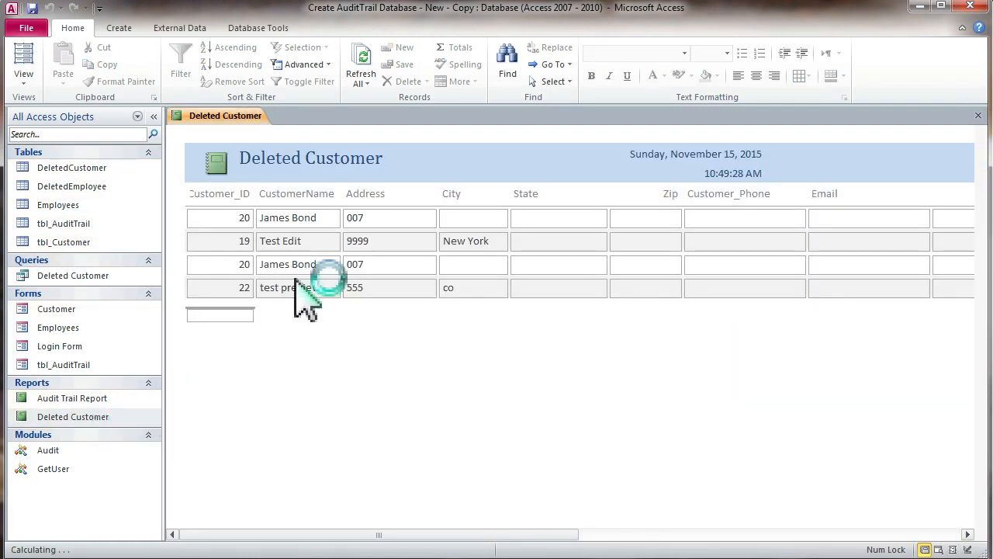
{"action": "left_click", "coordinate": [244, 264]}
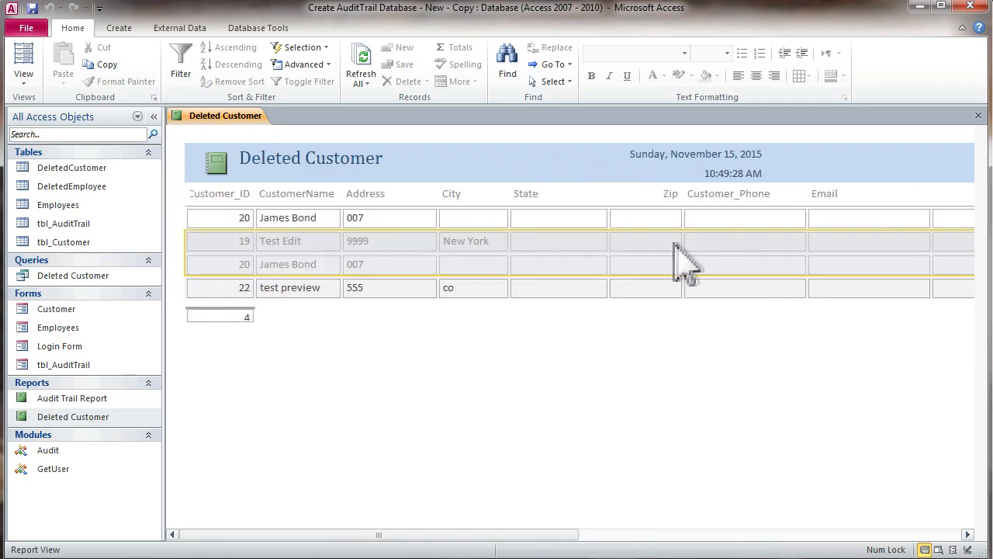
{"action": "scroll", "scroll_direction": "right", "scroll_amount": 3}
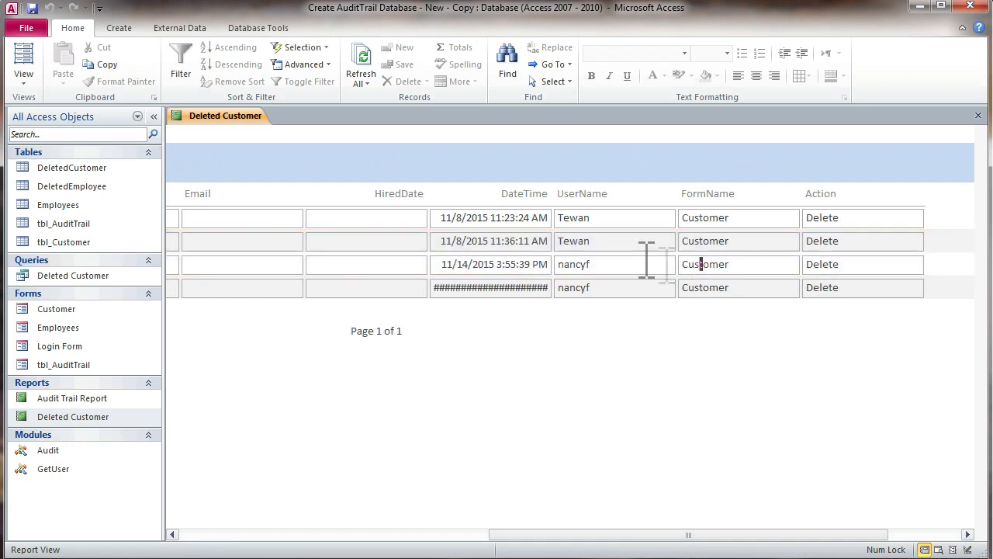
{"action": "left_click", "coordinate": [978, 115]}
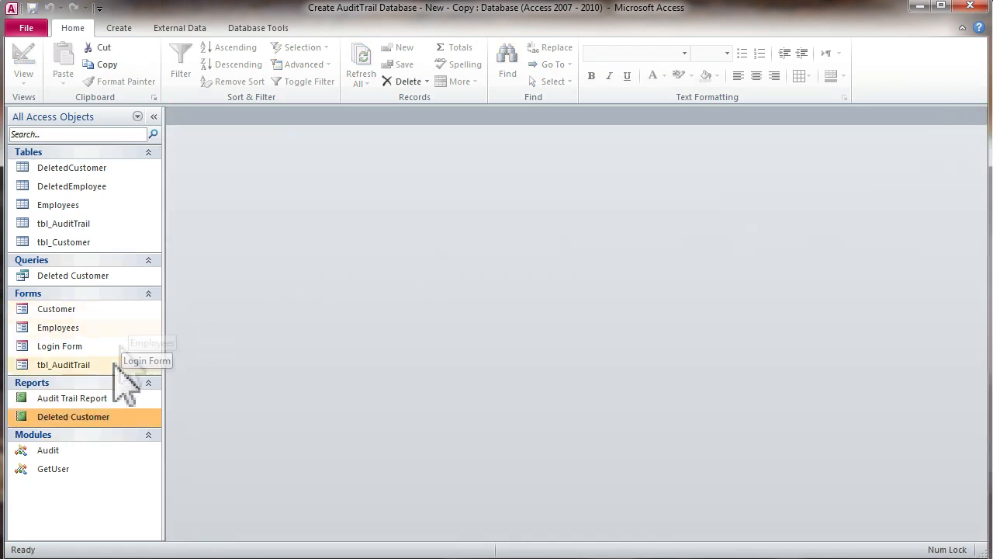
{"action": "double_click", "coordinate": [64, 364]}
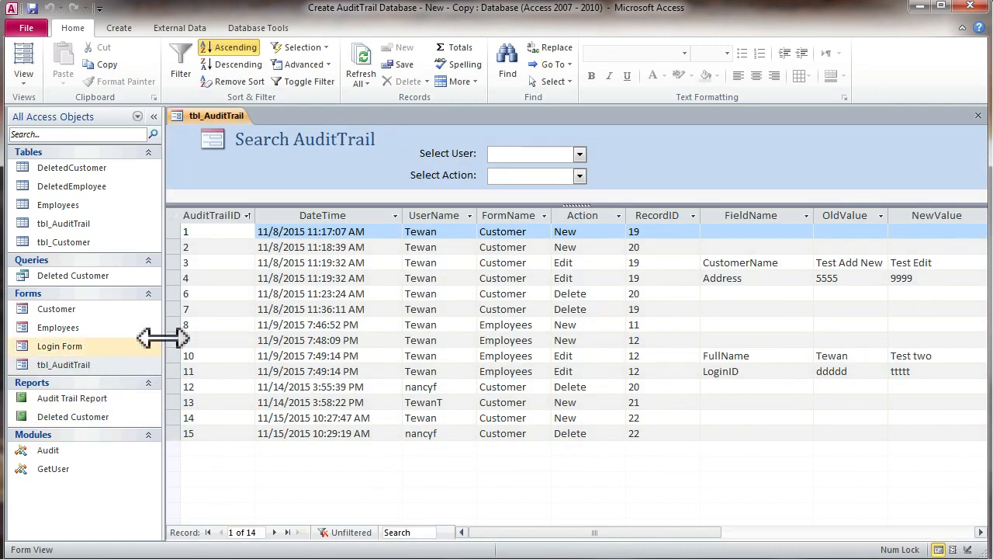
{"action": "left_click", "coordinate": [579, 152]}
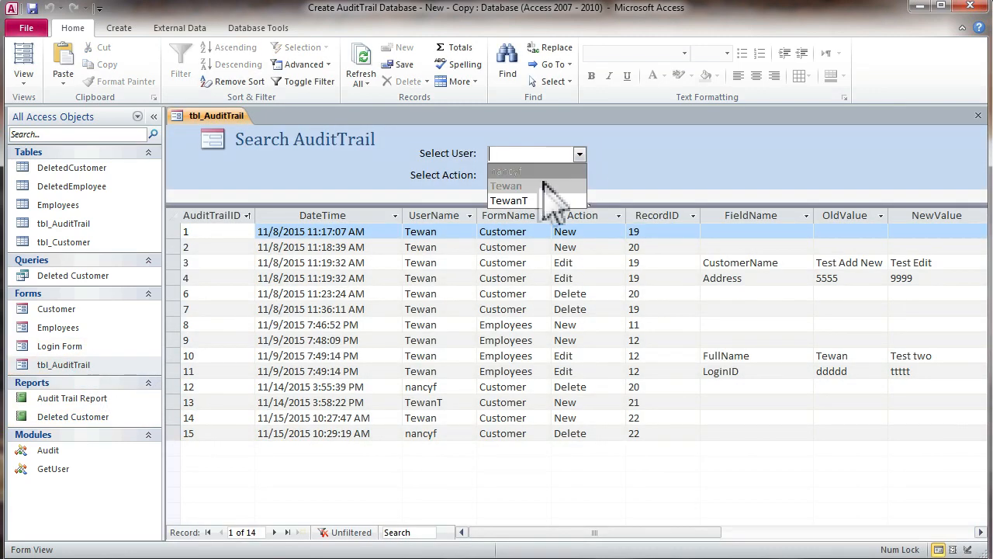
{"action": "left_click", "coordinate": [506, 171]}
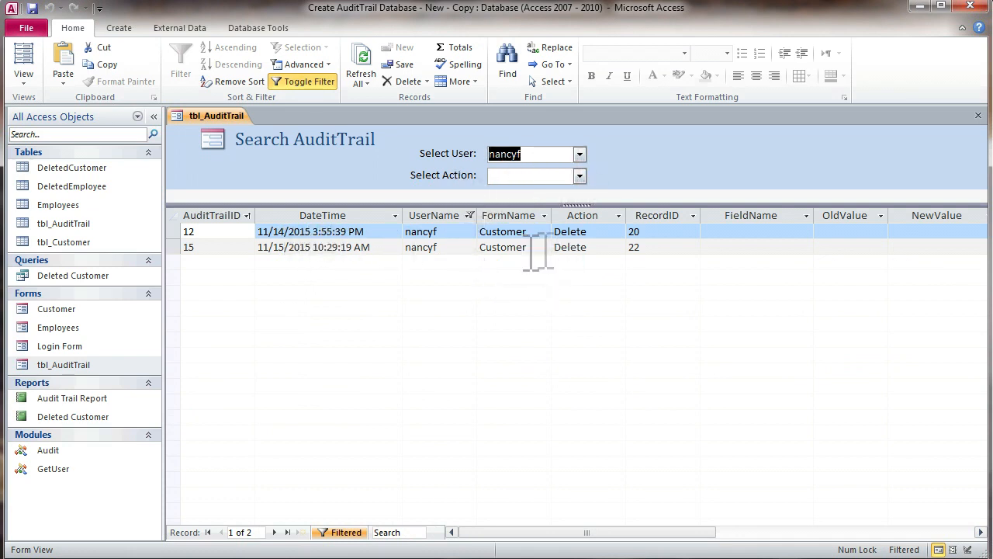
{"action": "left_click", "coordinate": [570, 247]}
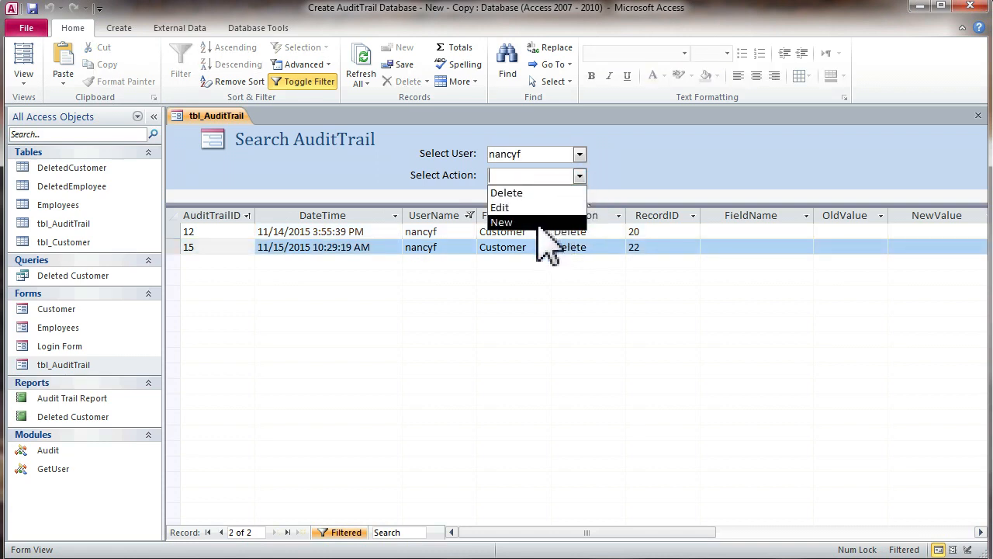
{"action": "left_click", "coordinate": [507, 192]}
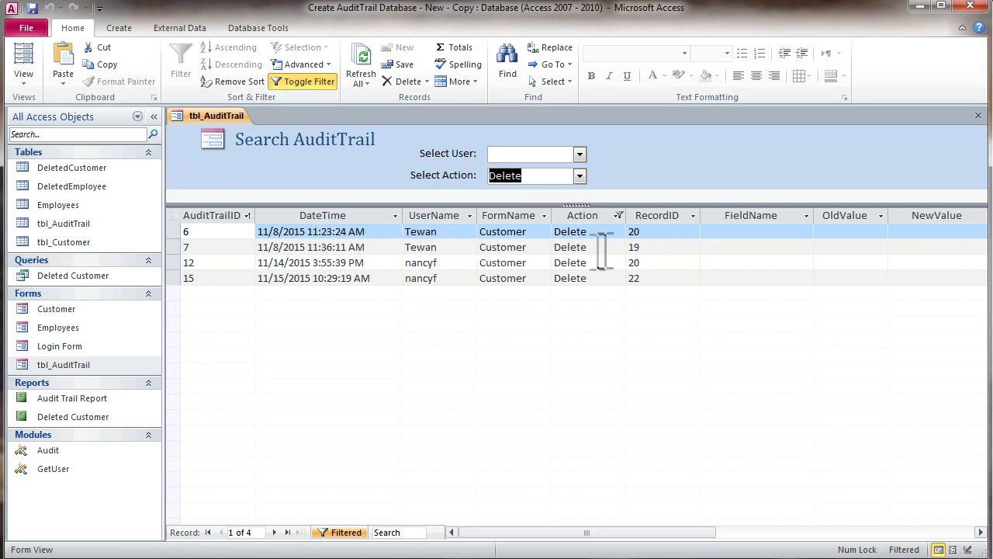
{"action": "left_click", "coordinate": [662, 247]}
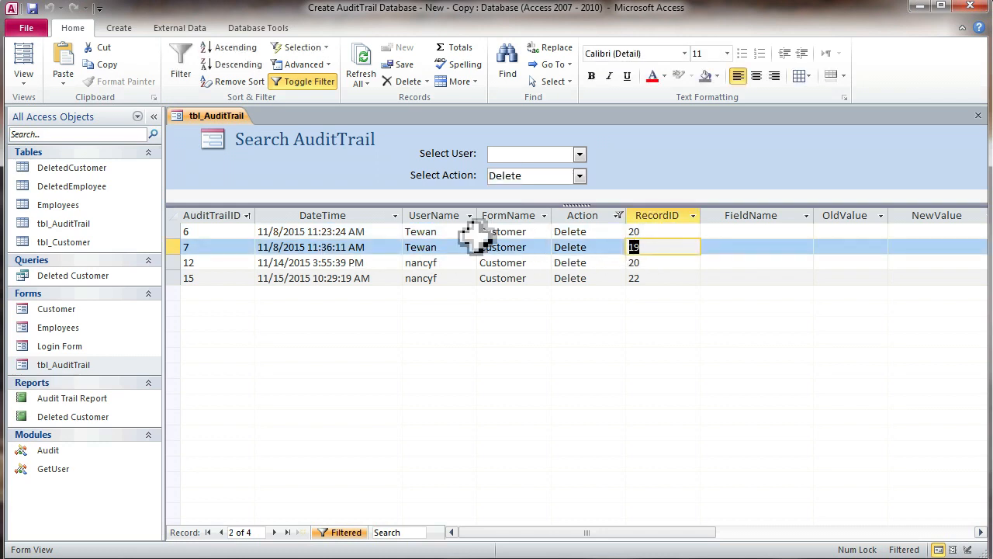
{"action": "mouse_move", "coordinate": [404, 214]}
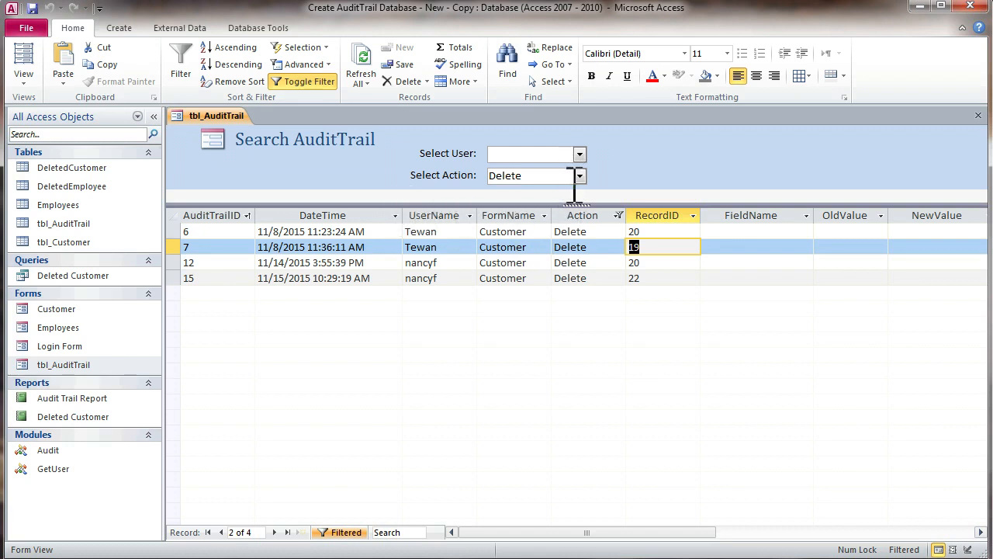
{"action": "mouse_move", "coordinate": [594, 221]}
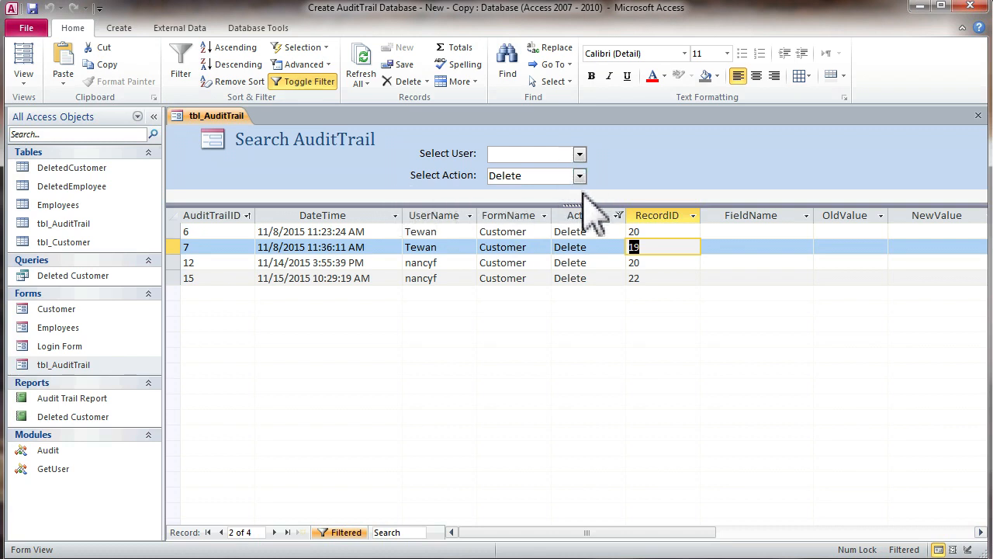
{"action": "left_click", "coordinate": [978, 115]}
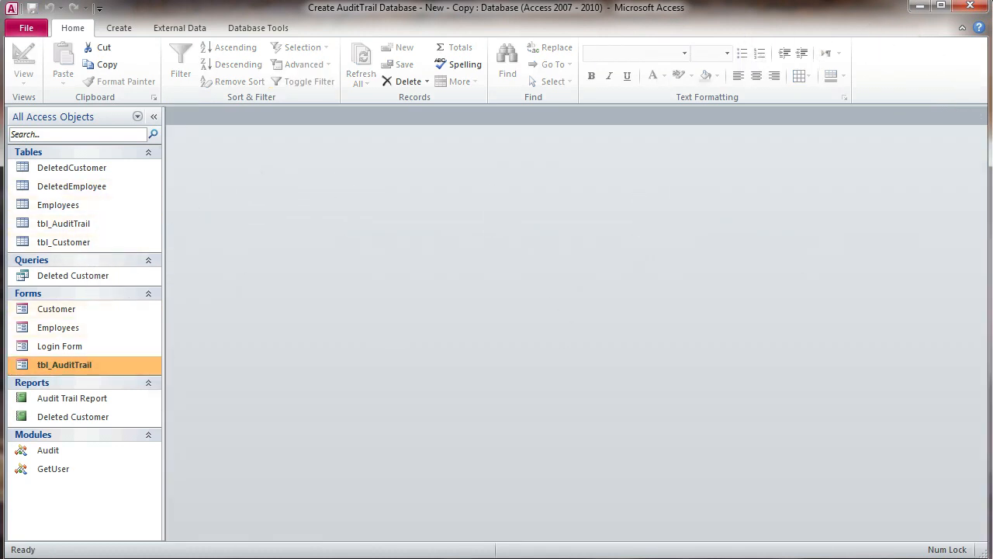
{"action": "left_click", "coordinate": [48, 450]}
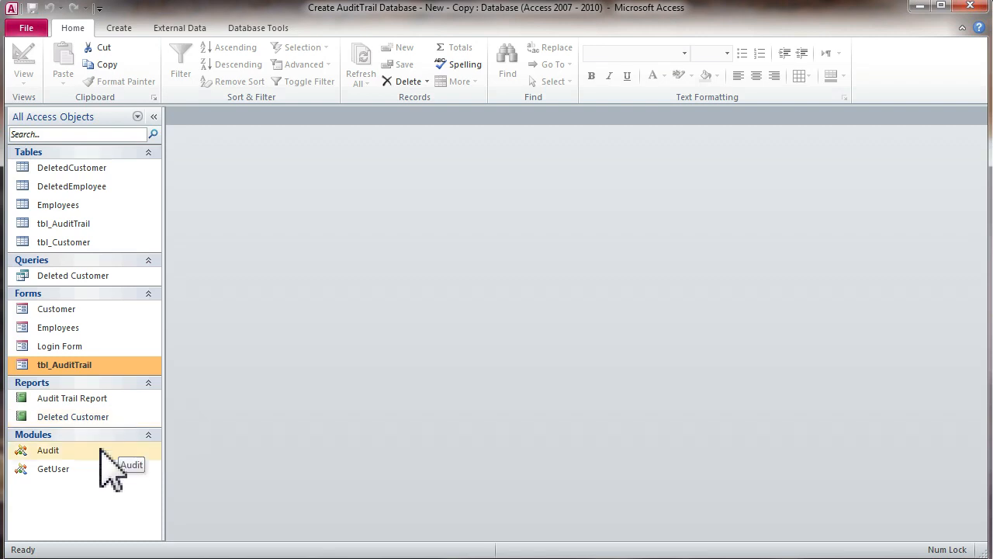
{"action": "mouse_move", "coordinate": [180, 347]}
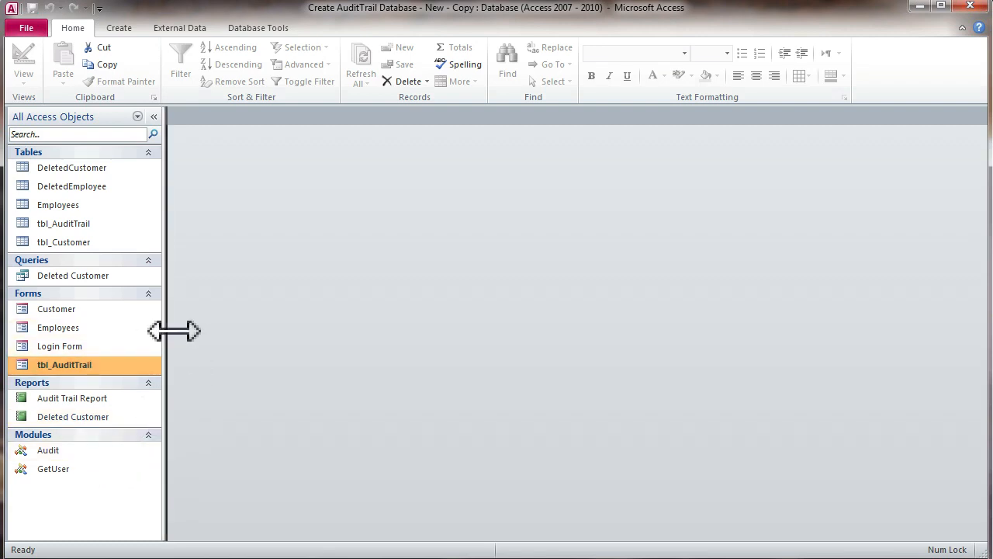
{"action": "left_click_drag", "start_coordinate": [165, 332], "coordinate": [174, 333]}
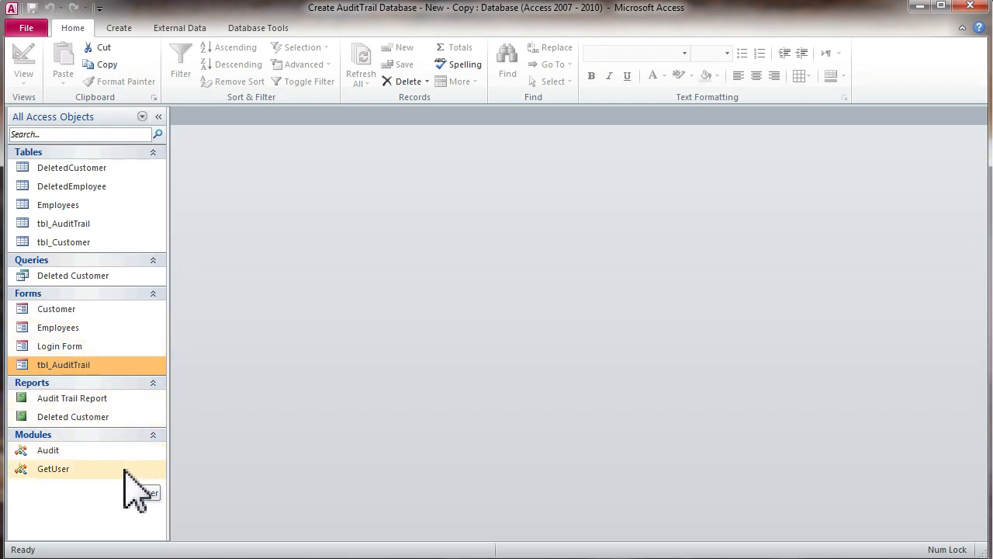
{"action": "mouse_move", "coordinate": [143, 307]}
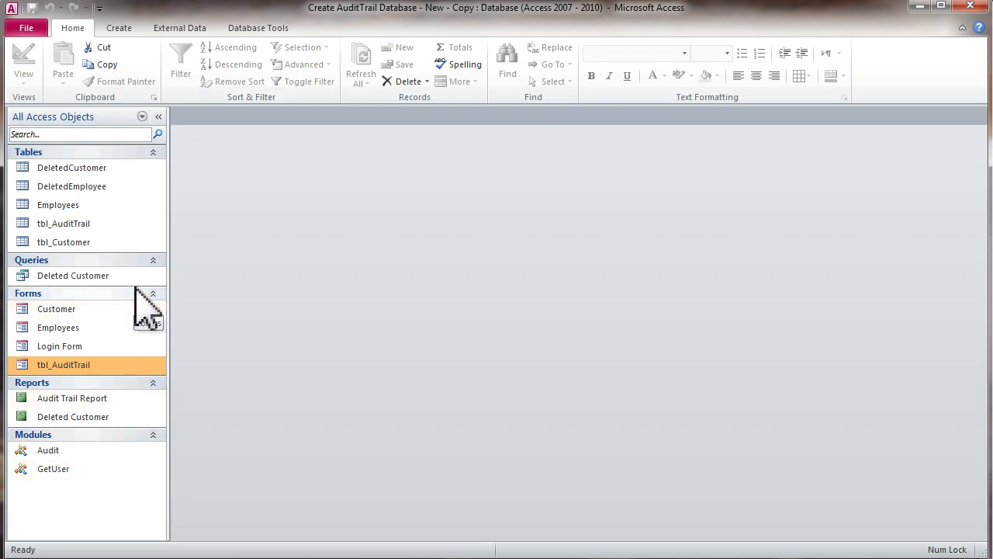